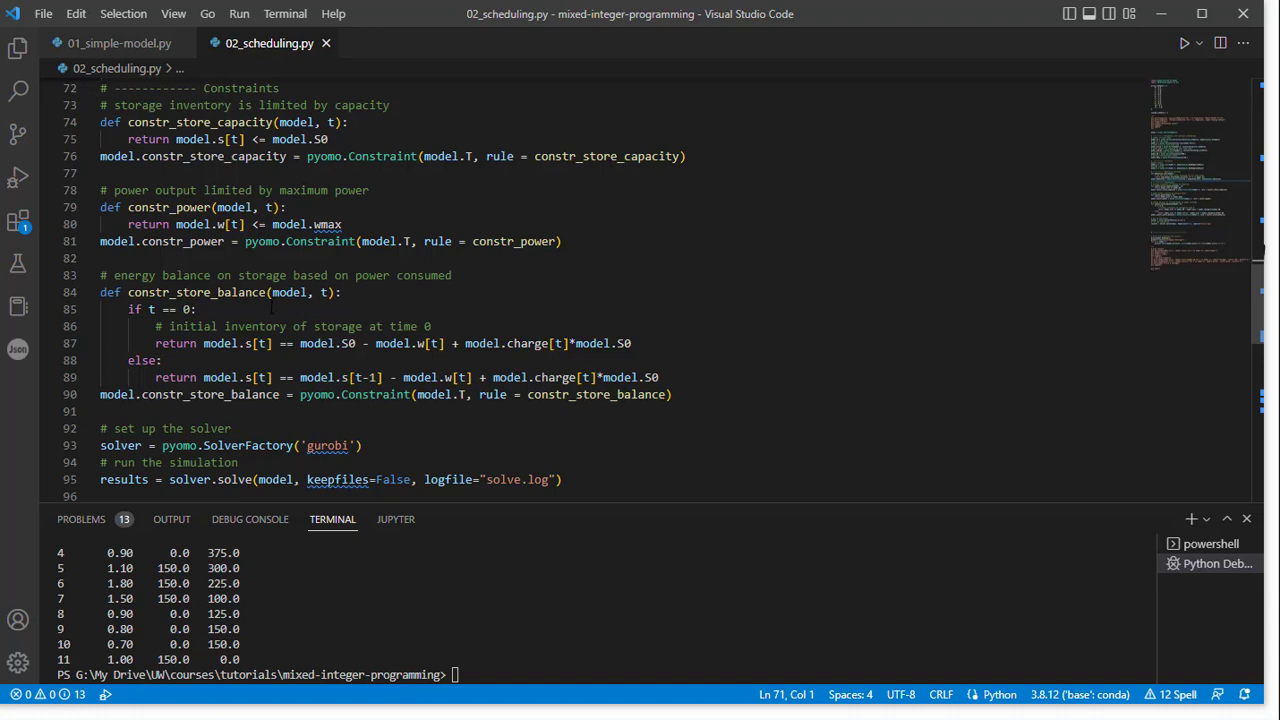
mouse_move(514, 241)
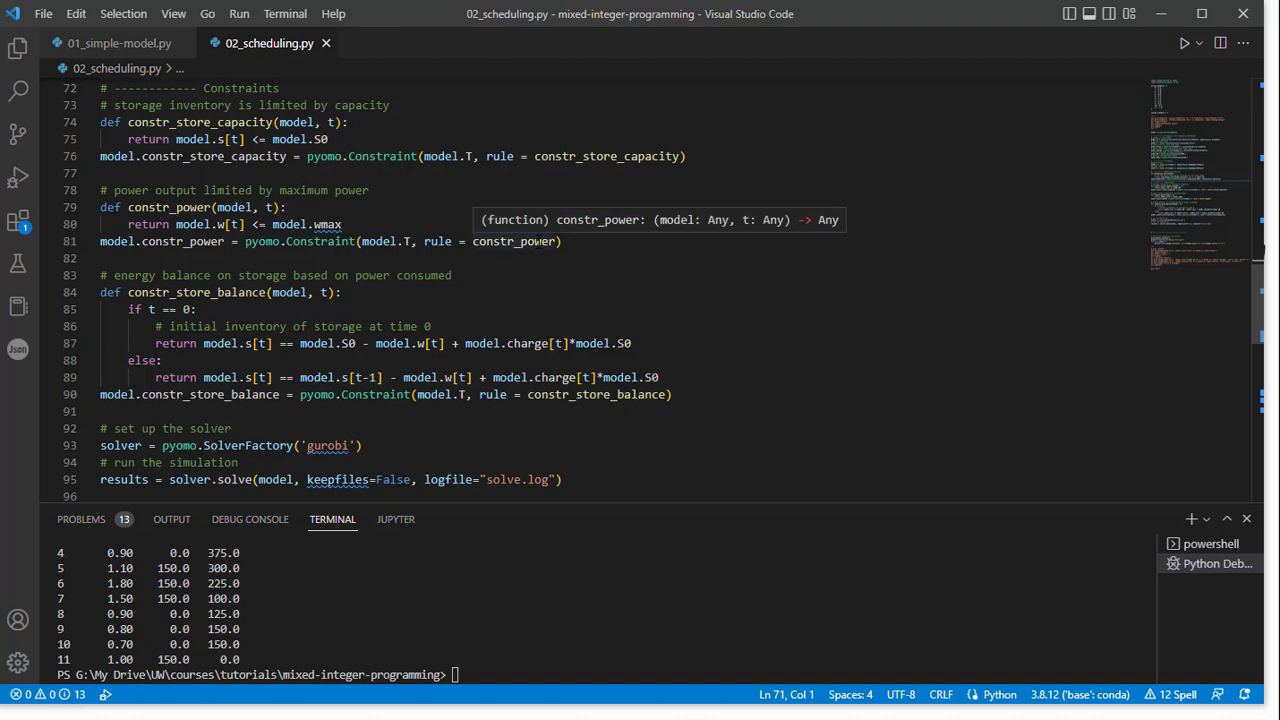
mouse_move(868, 319)
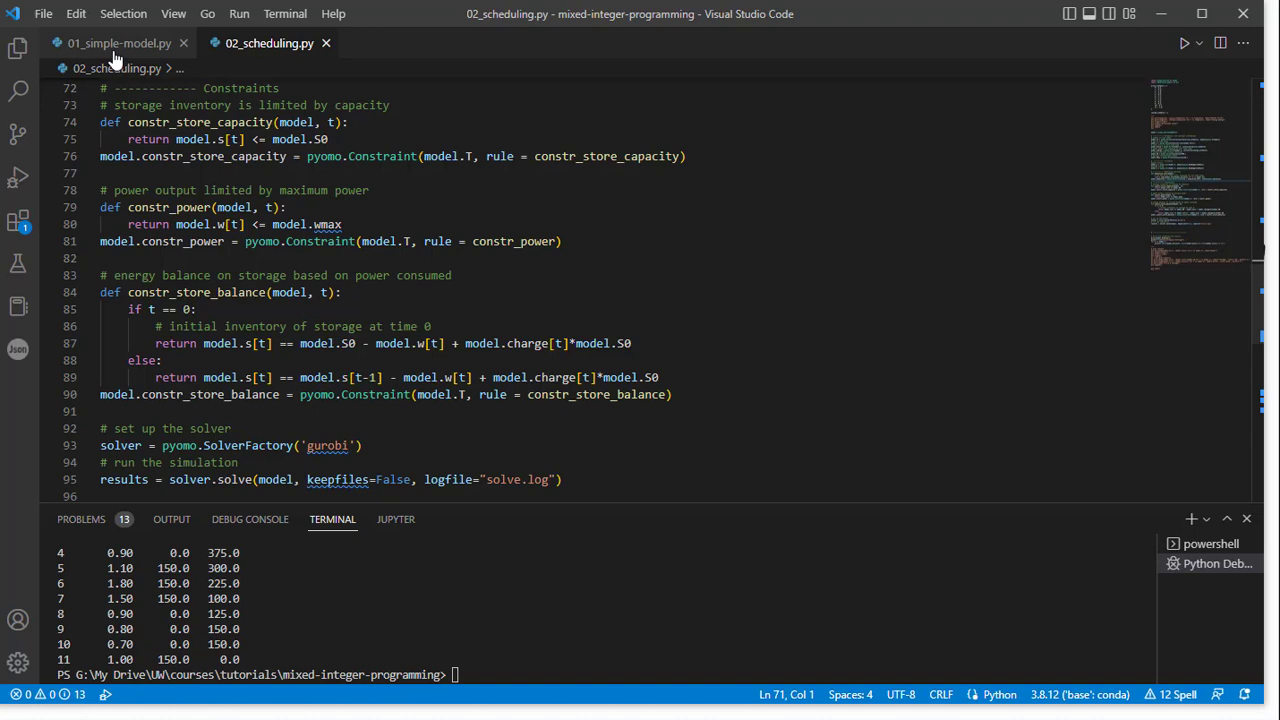
mouse_move(118, 43)
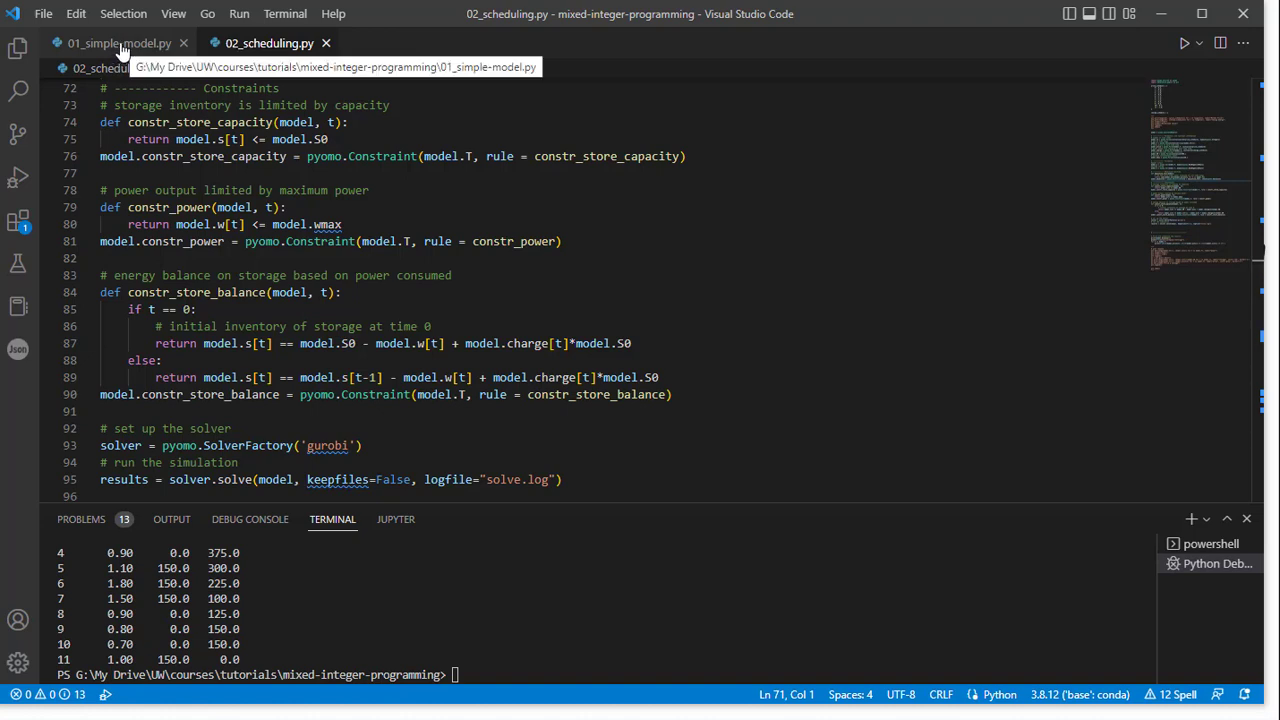
left_click(118, 43)
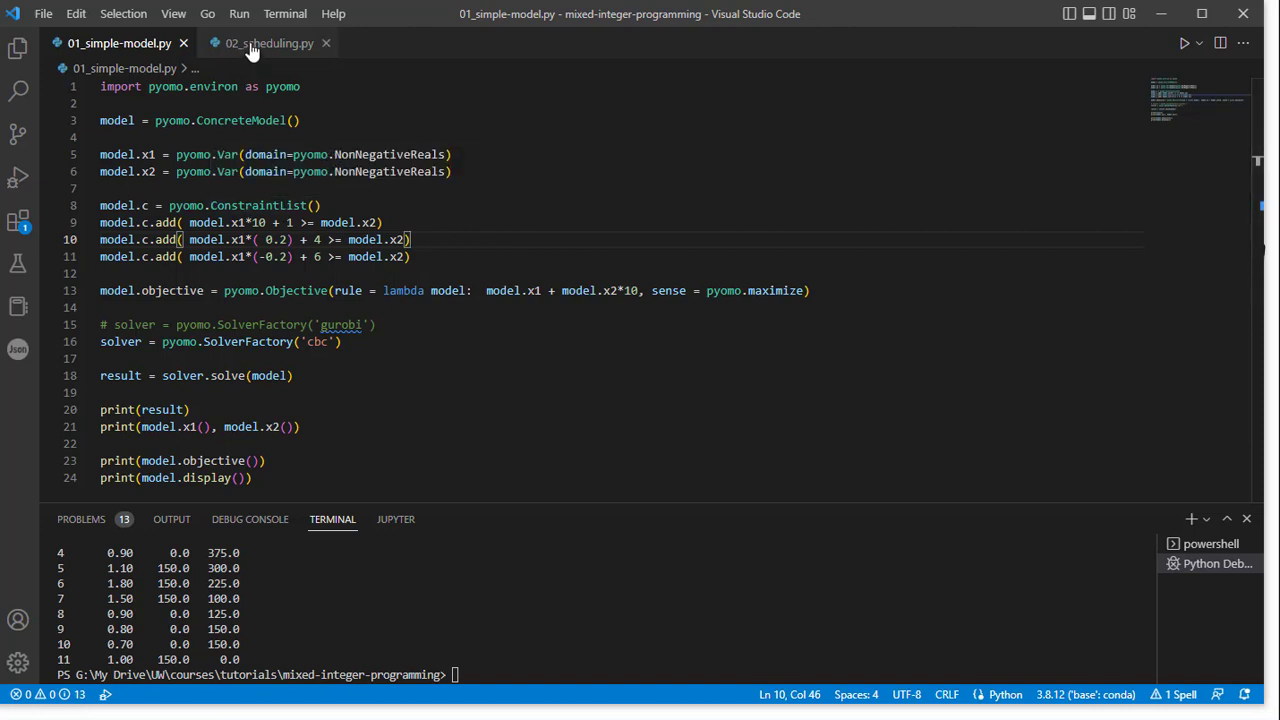
left_click(268, 43)
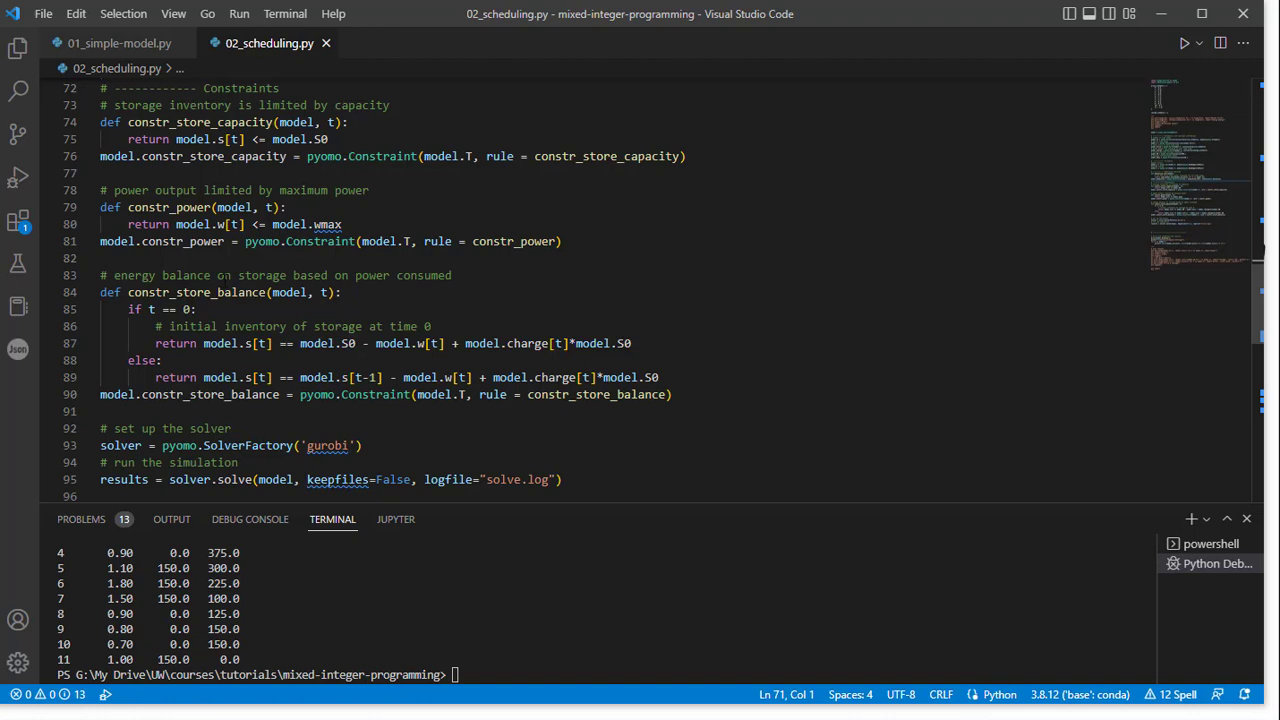
double_click(168, 207)
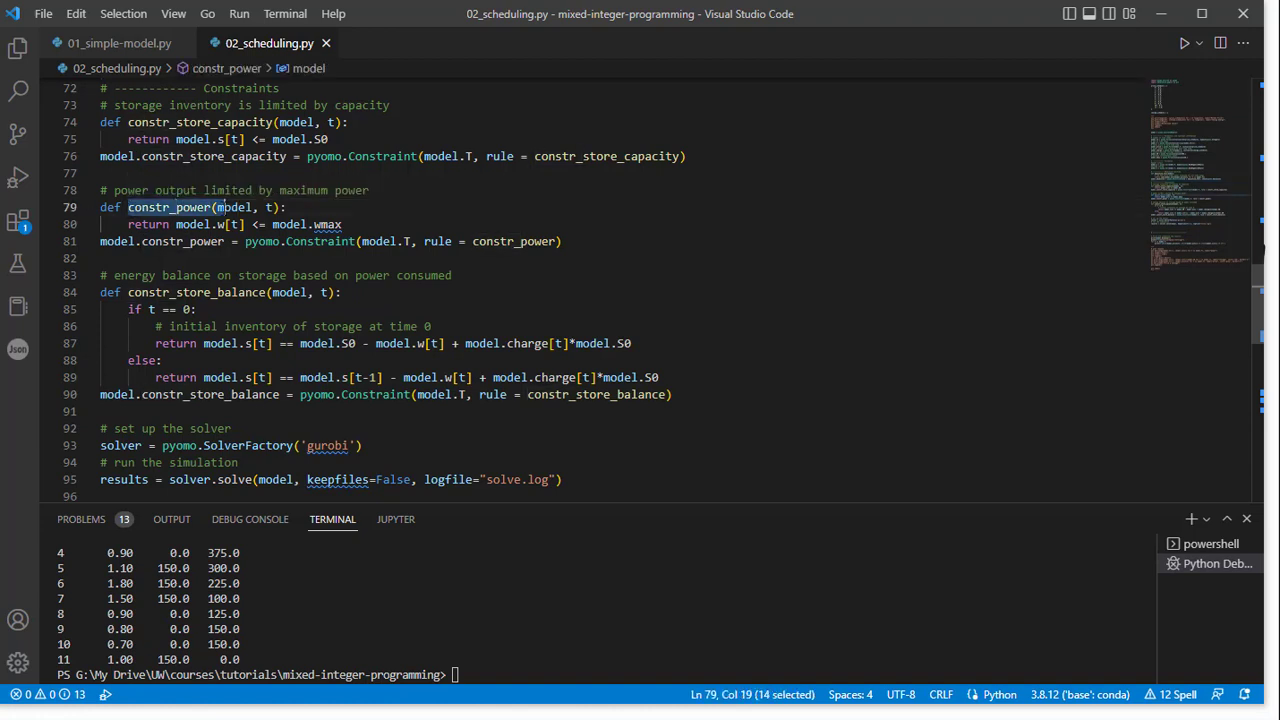
left_click(130, 207)
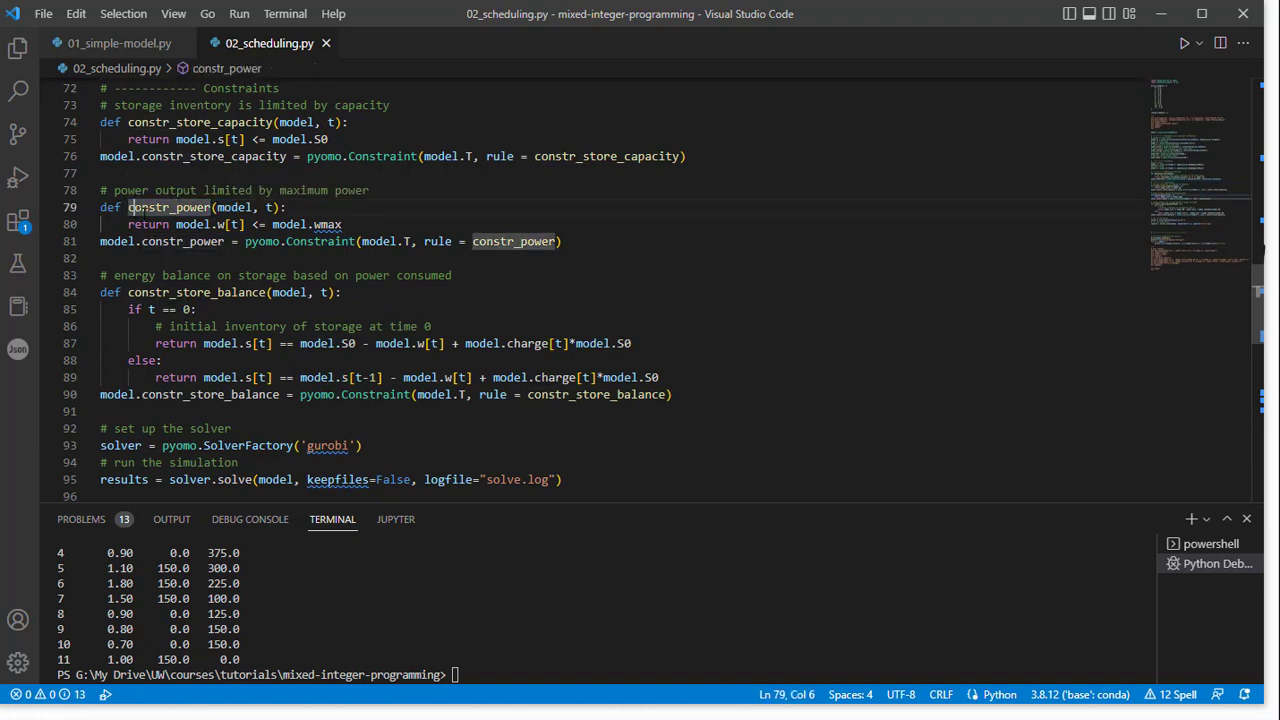
double_click(168, 207)
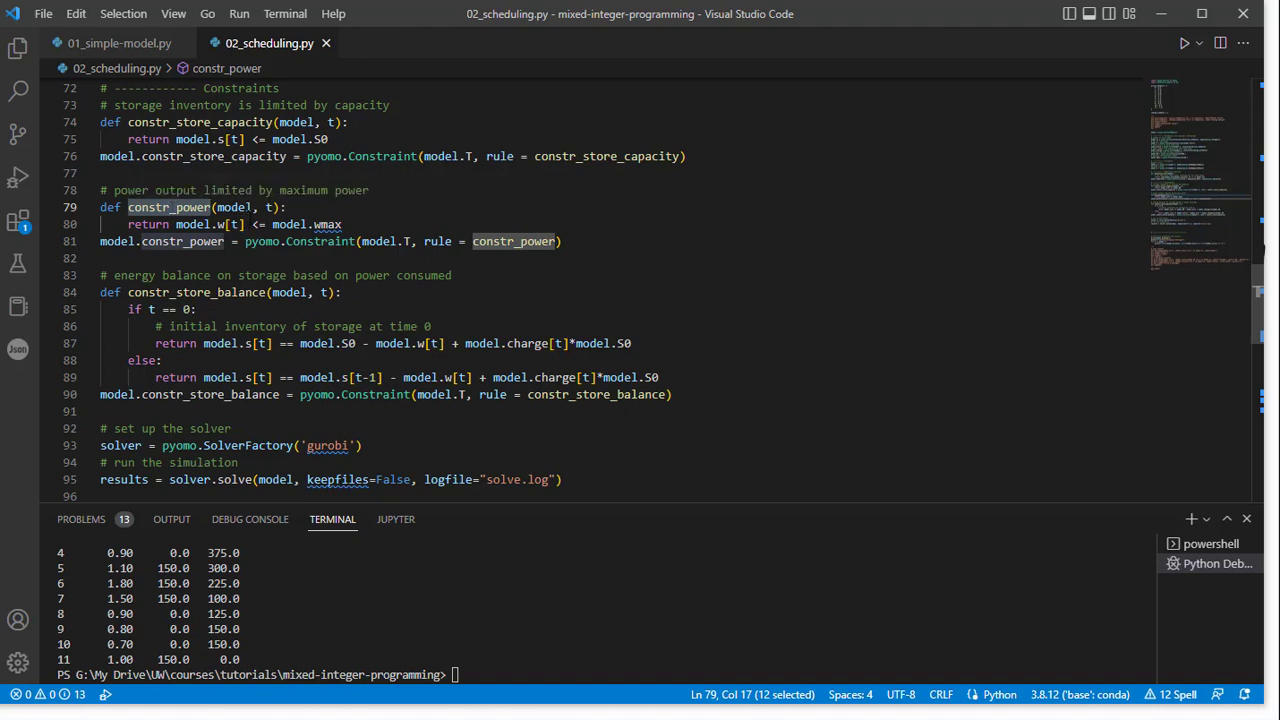
double_click(234, 207)
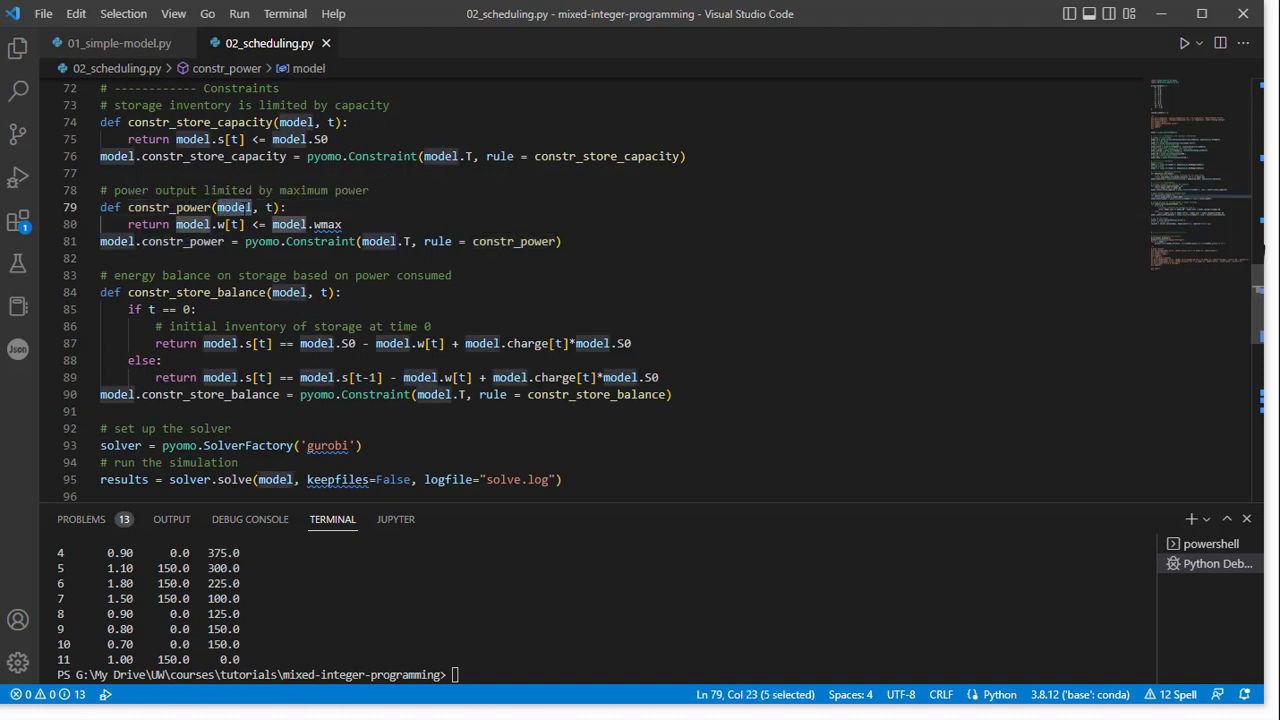
mouse_move(268, 207)
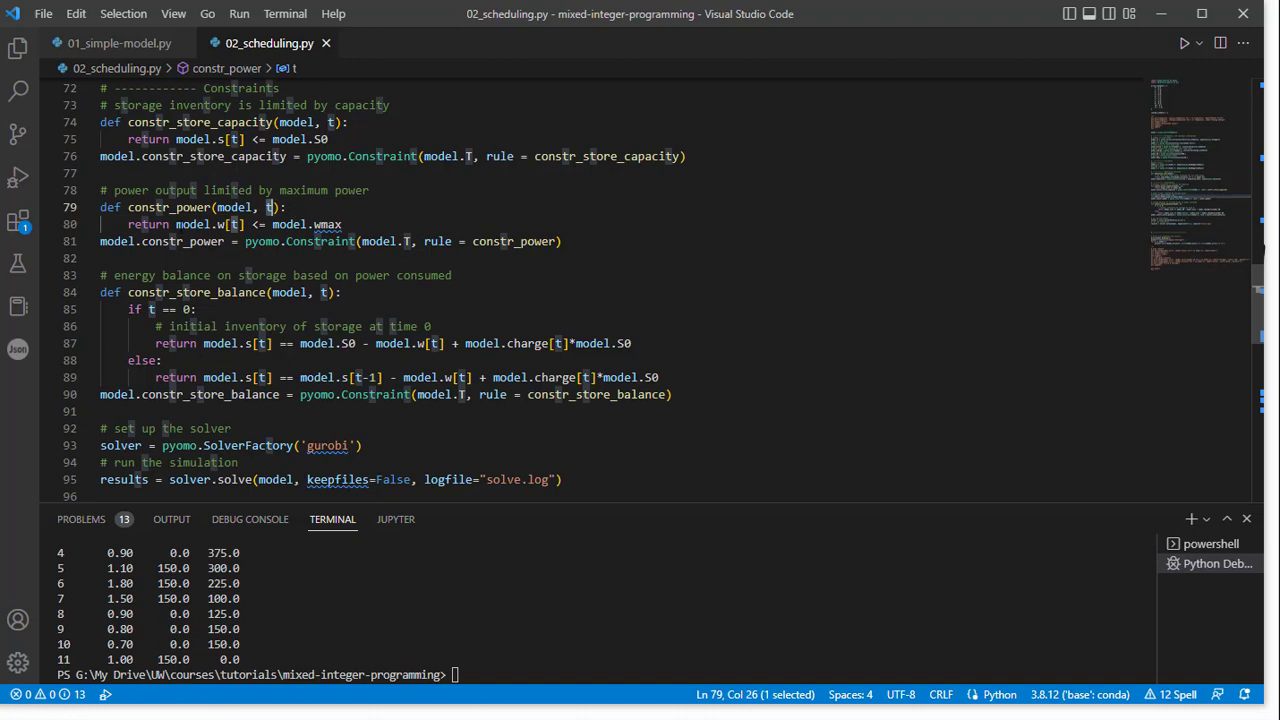
left_click(175, 224)
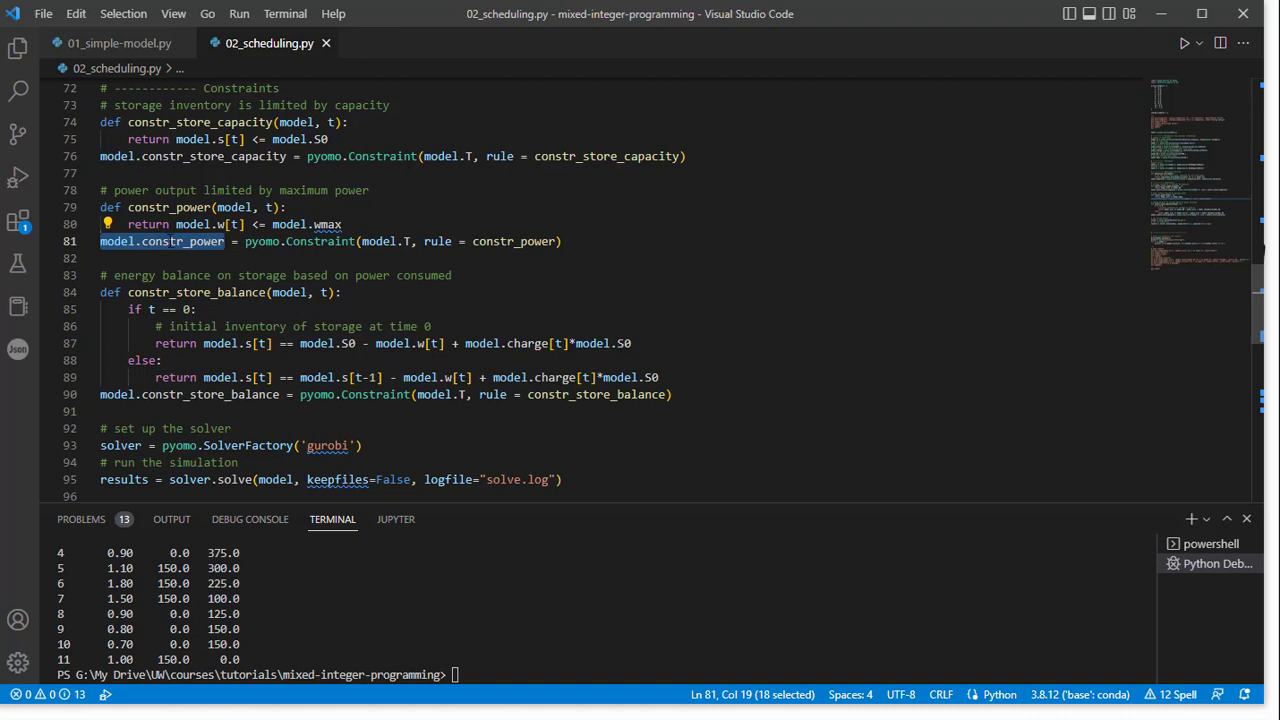
left_click(178, 241)
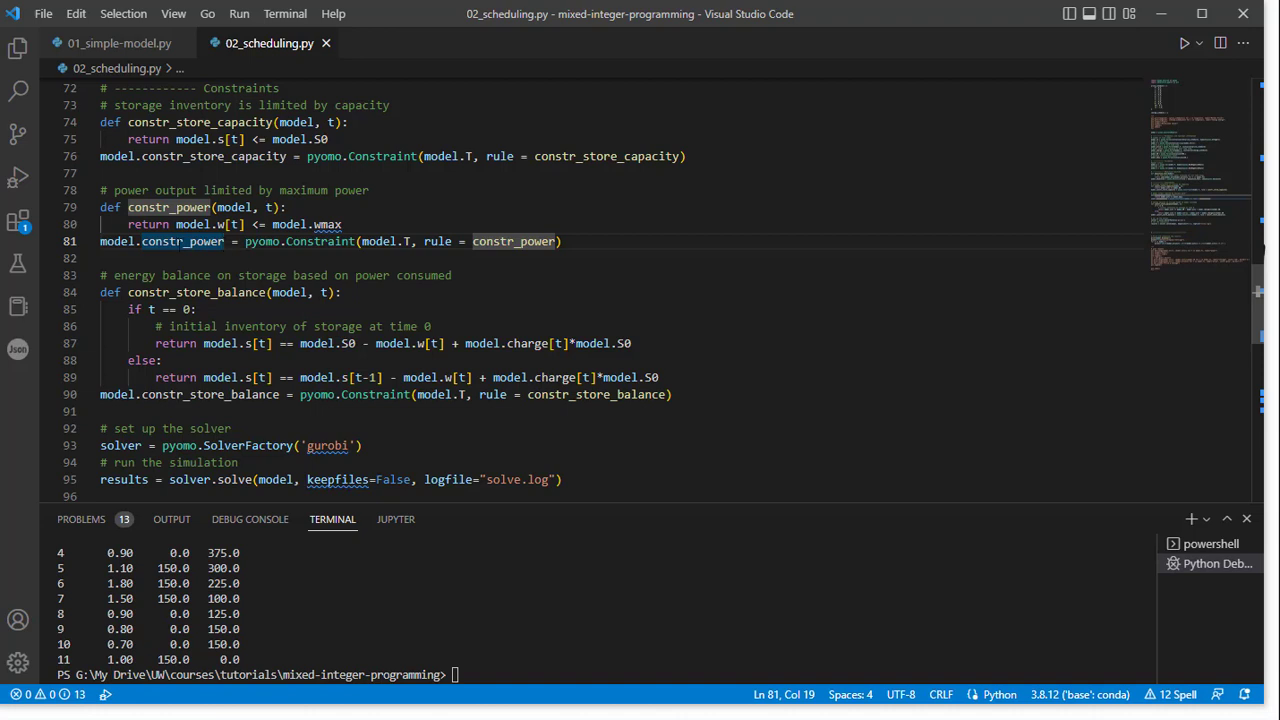
double_click(182, 241)
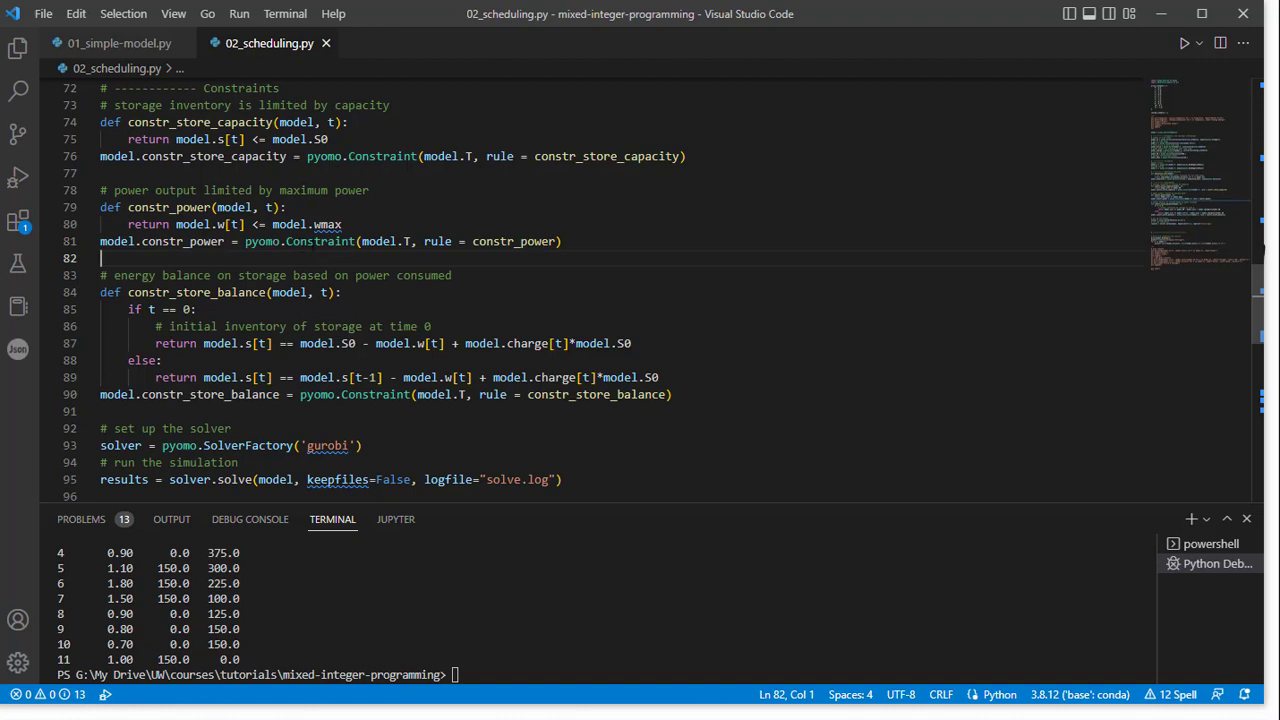
mouse_move(375, 241)
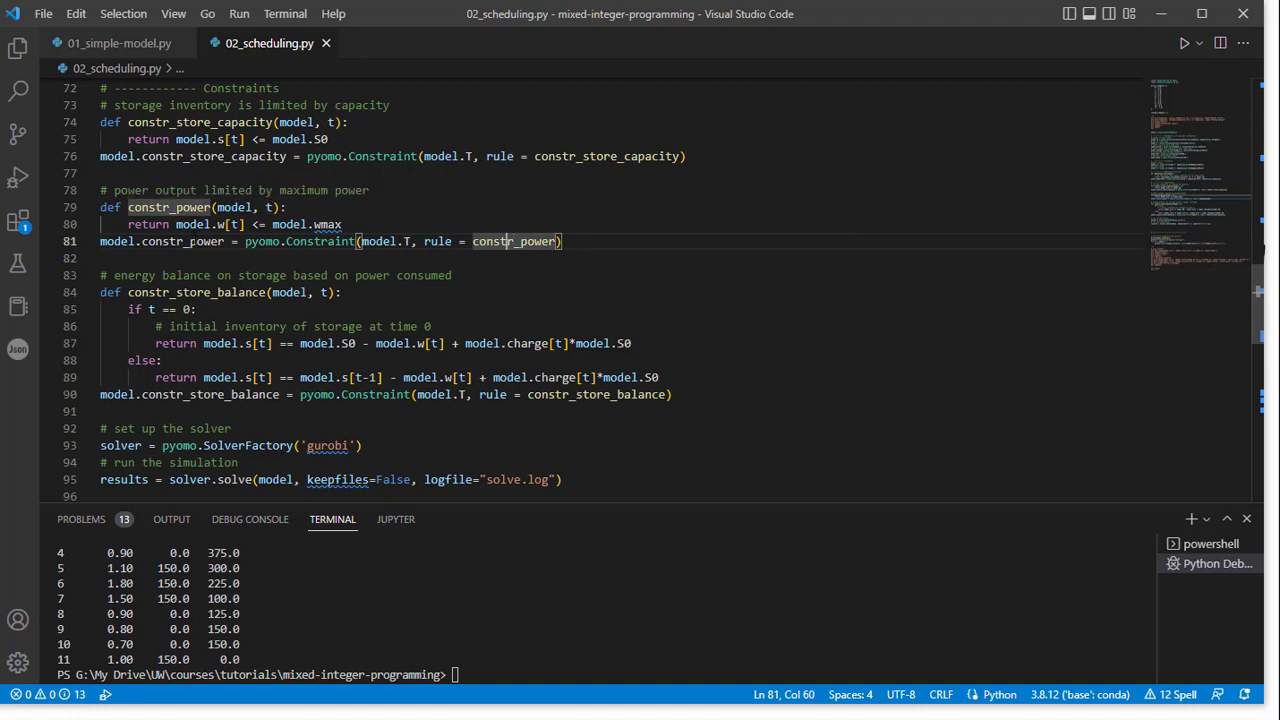
double_click(182, 241)
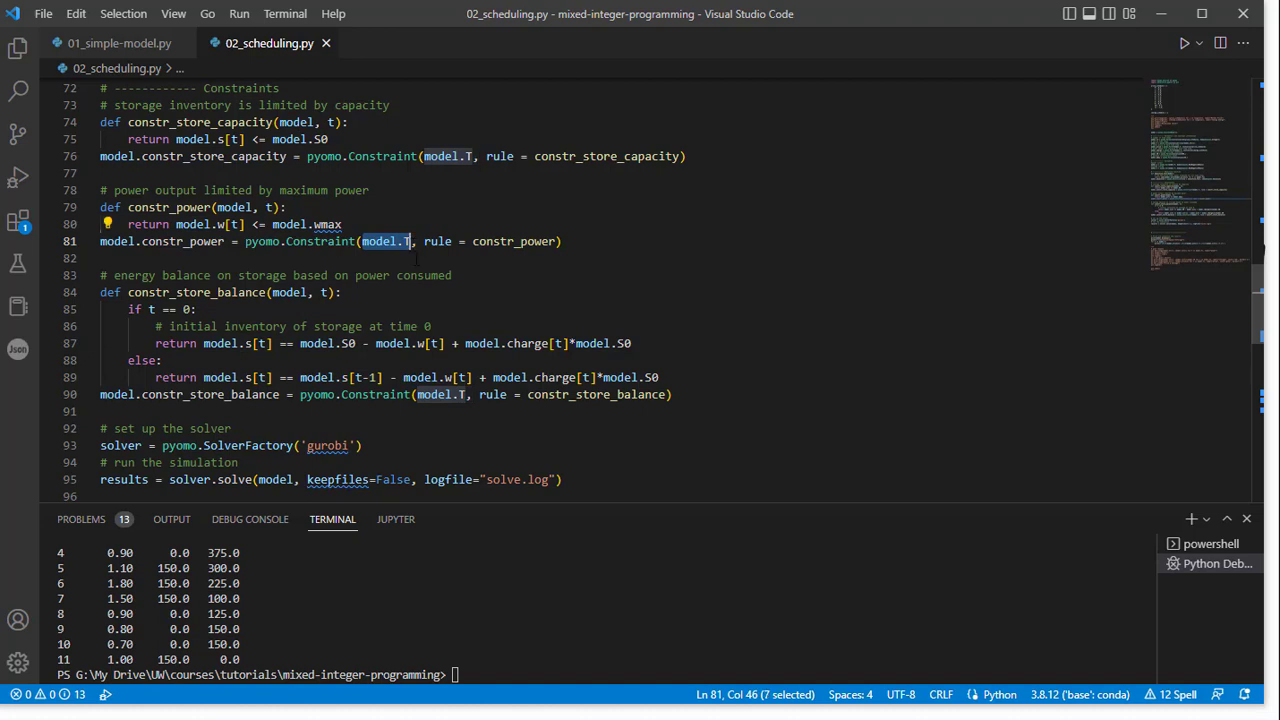
mouse_move(422, 258)
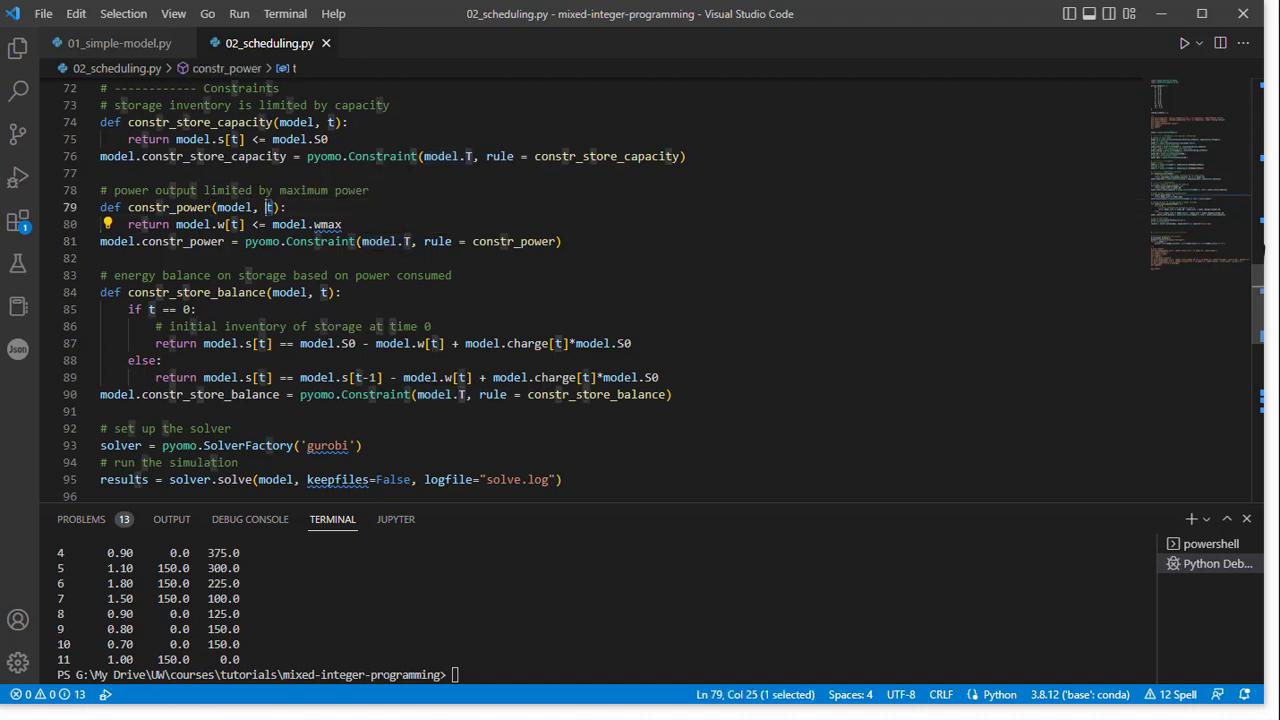
double_click(385, 241)
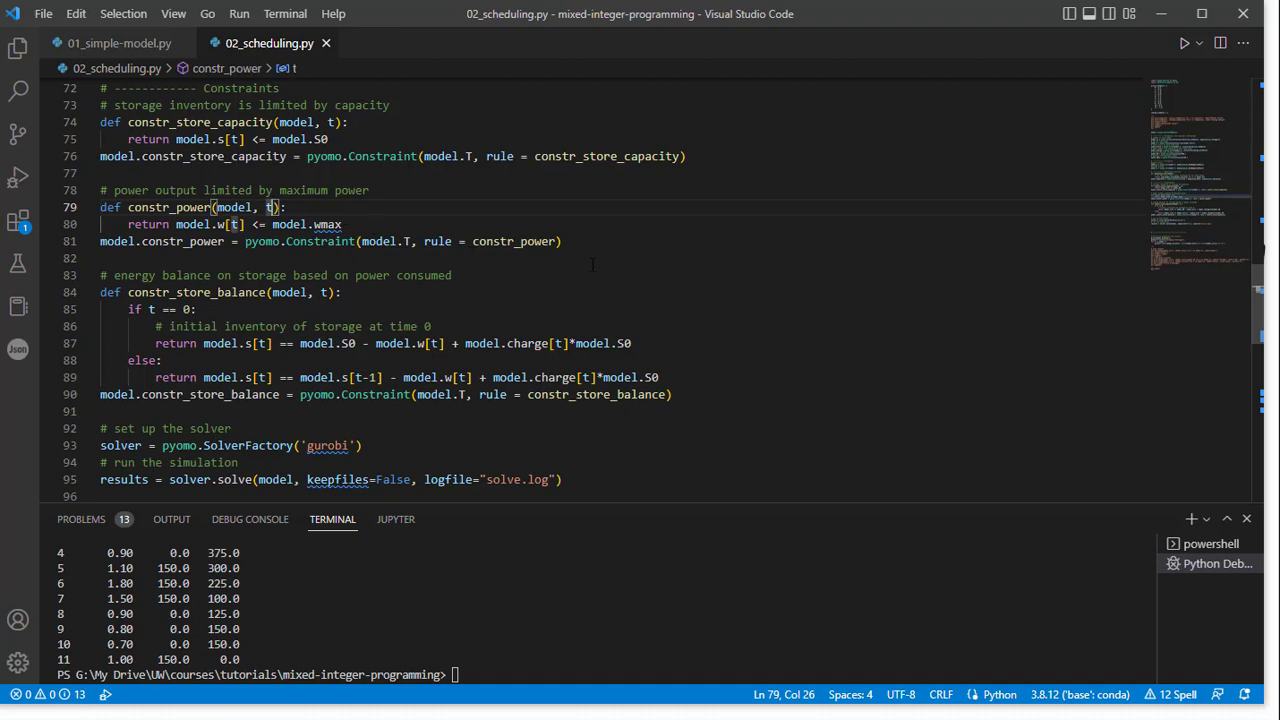
left_click(560, 241)
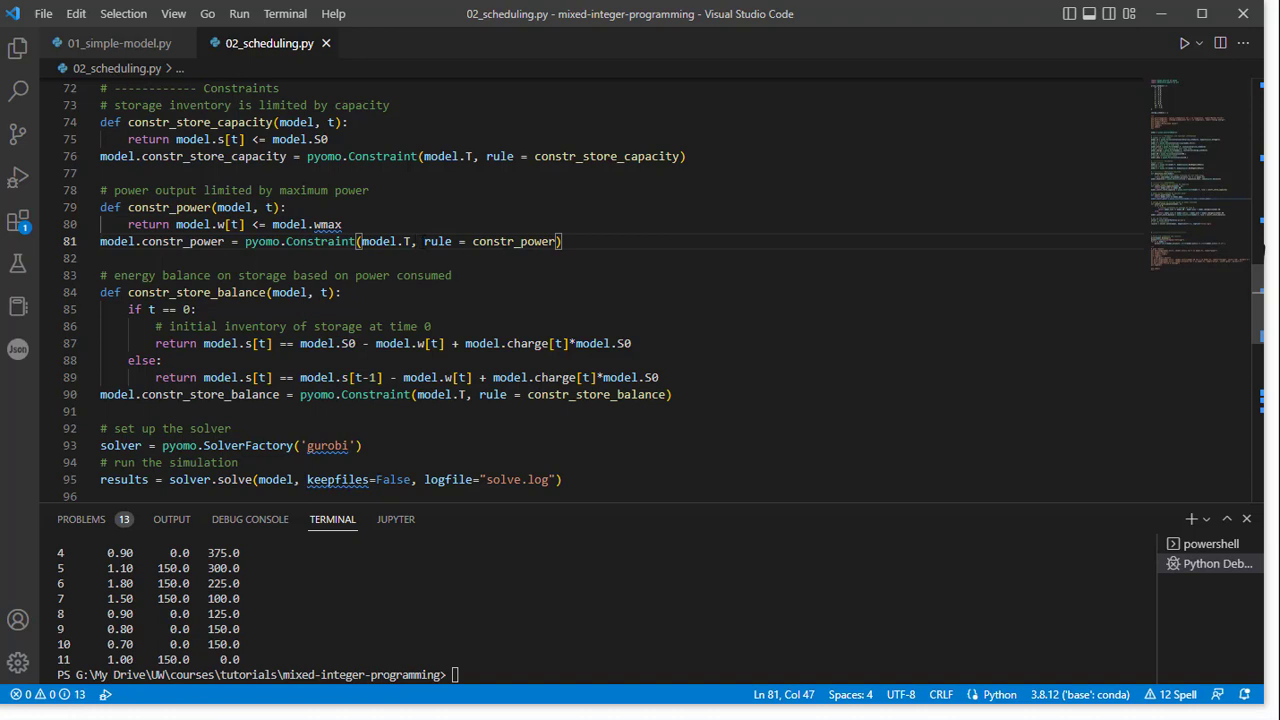
left_click(270, 207)
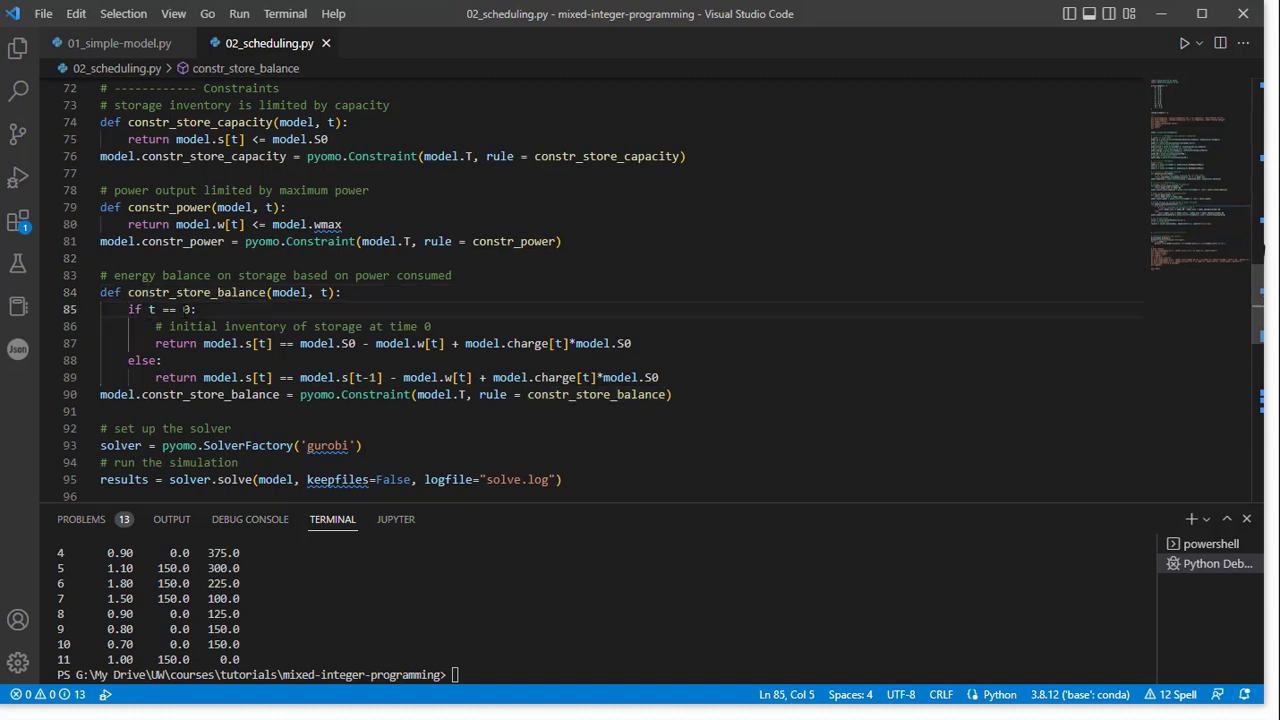
left_click_drag(129, 309, 196, 309)
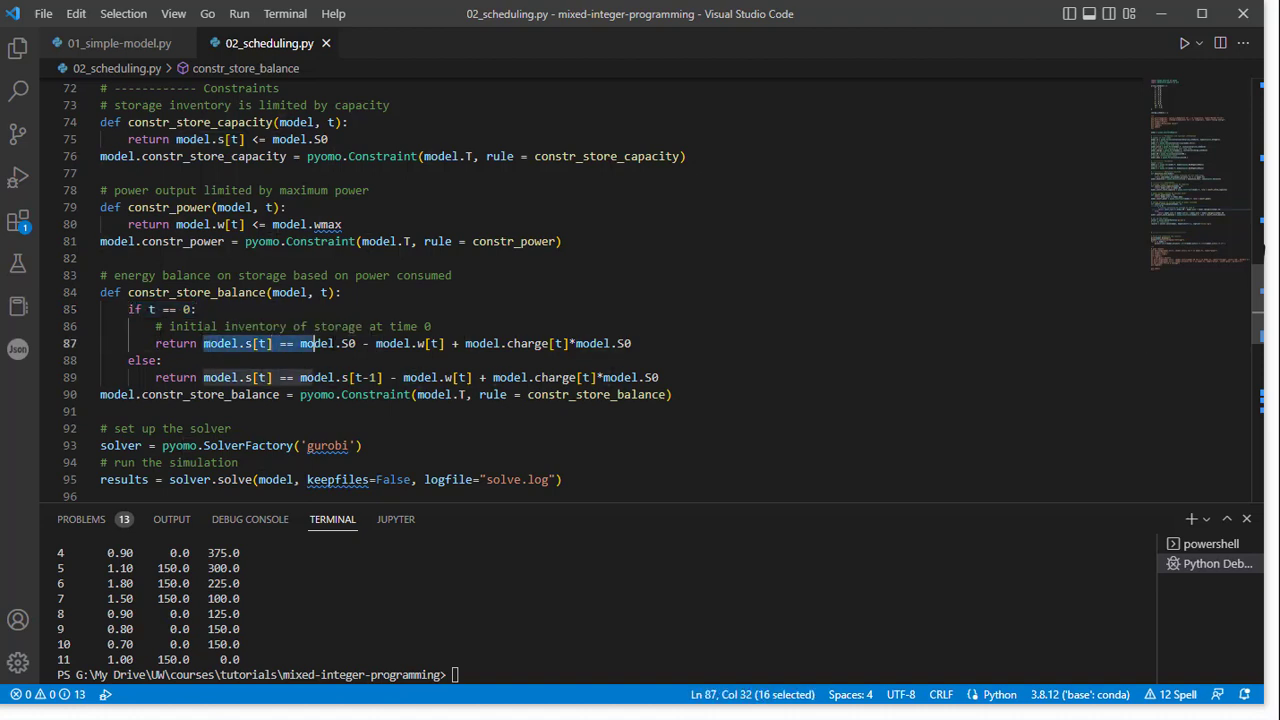
left_click(404, 343)
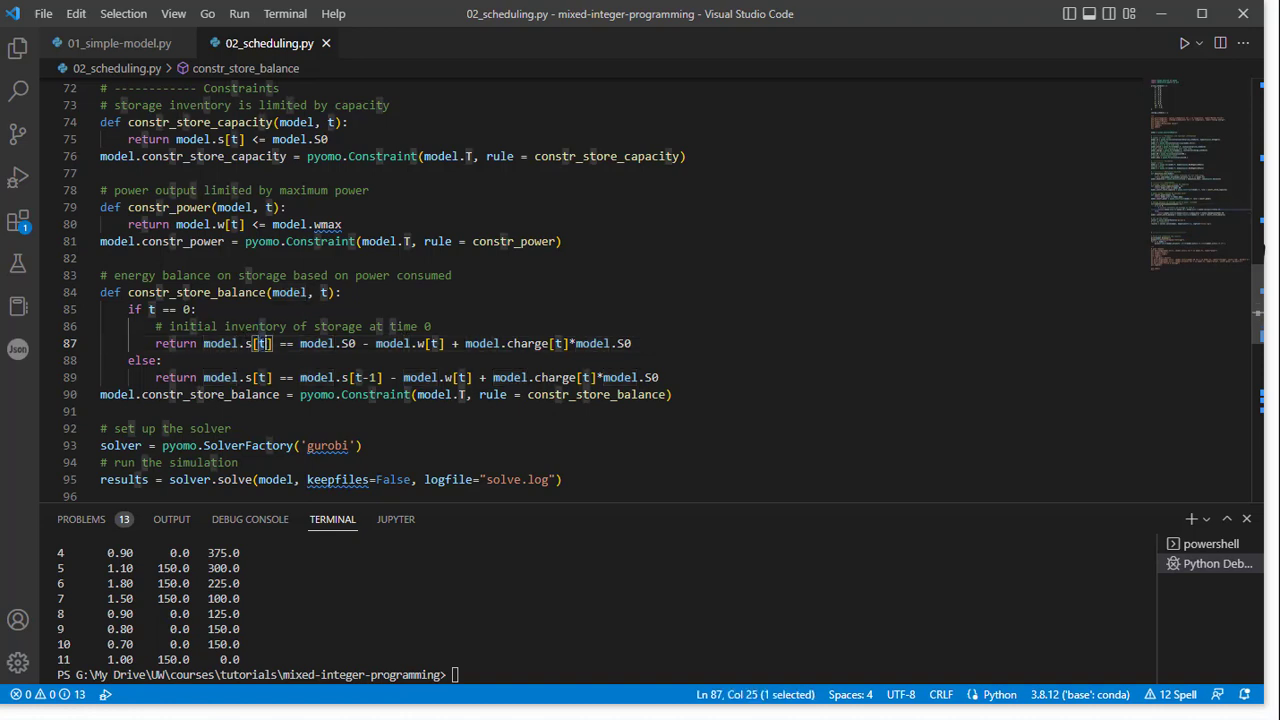
mouse_move(253, 343)
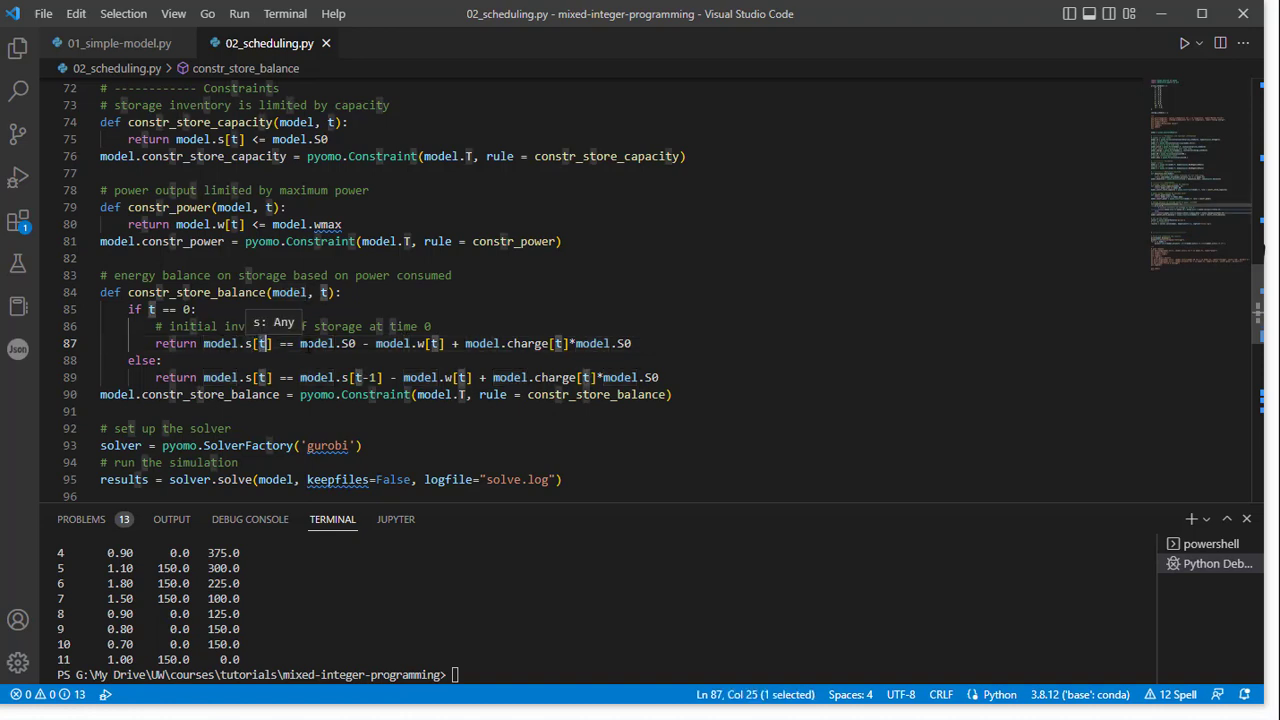
double_click(326, 343)
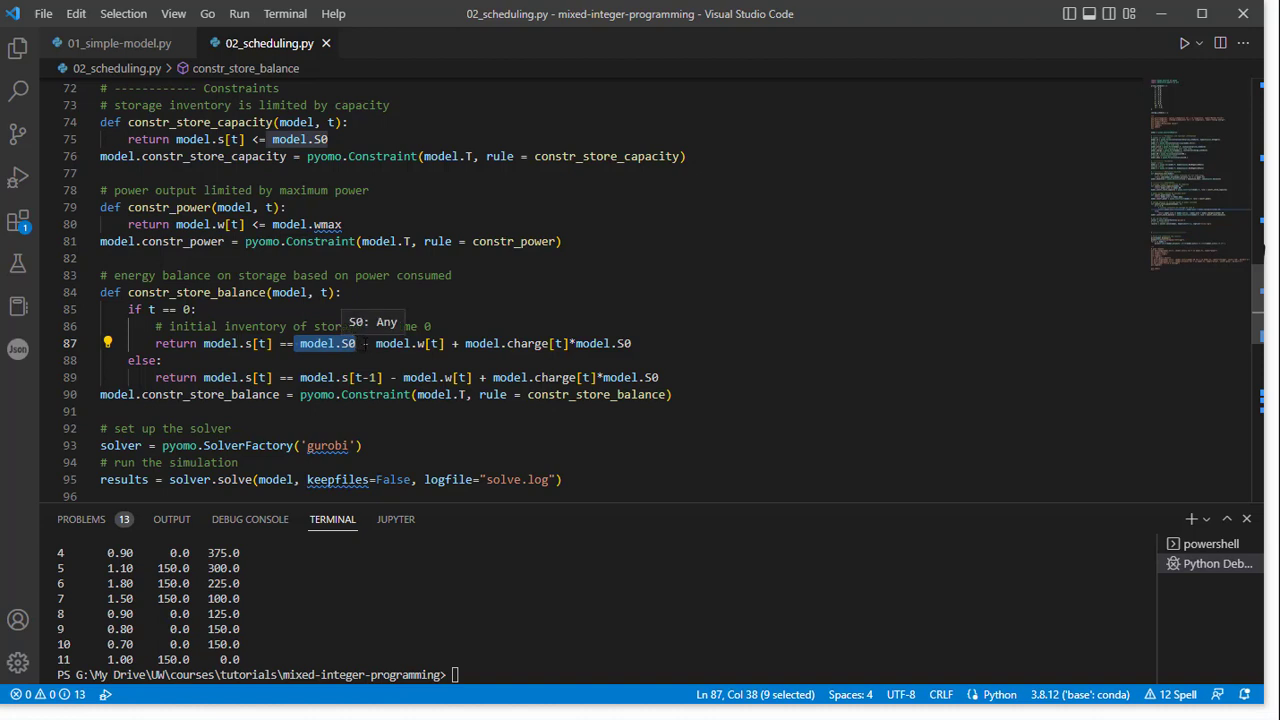
left_click_drag(356, 343, 578, 343)
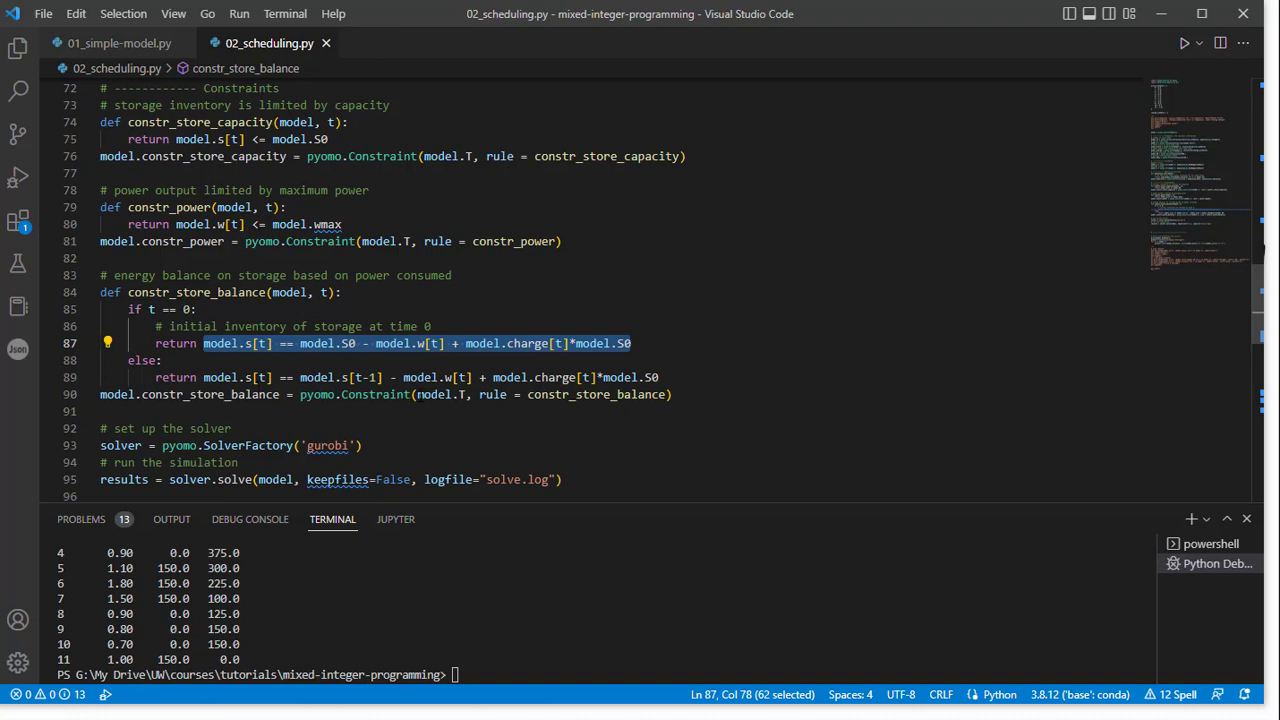
left_click(105, 394)
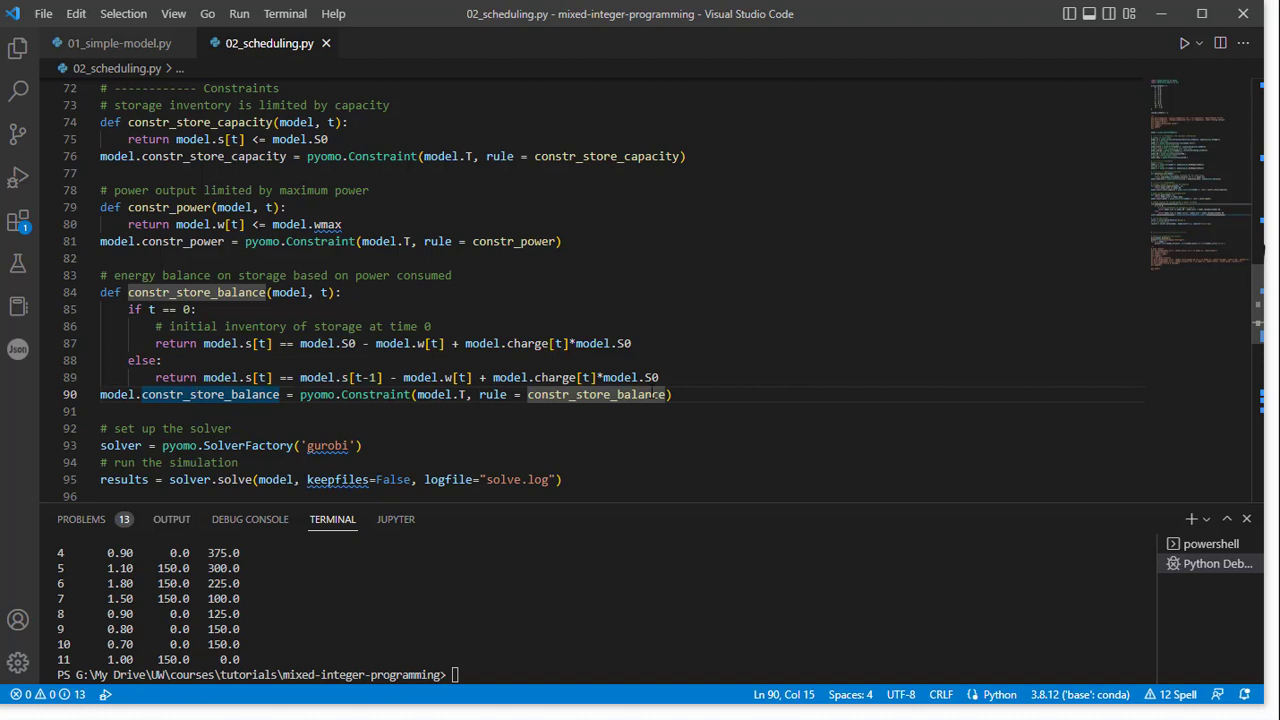
double_click(432, 394)
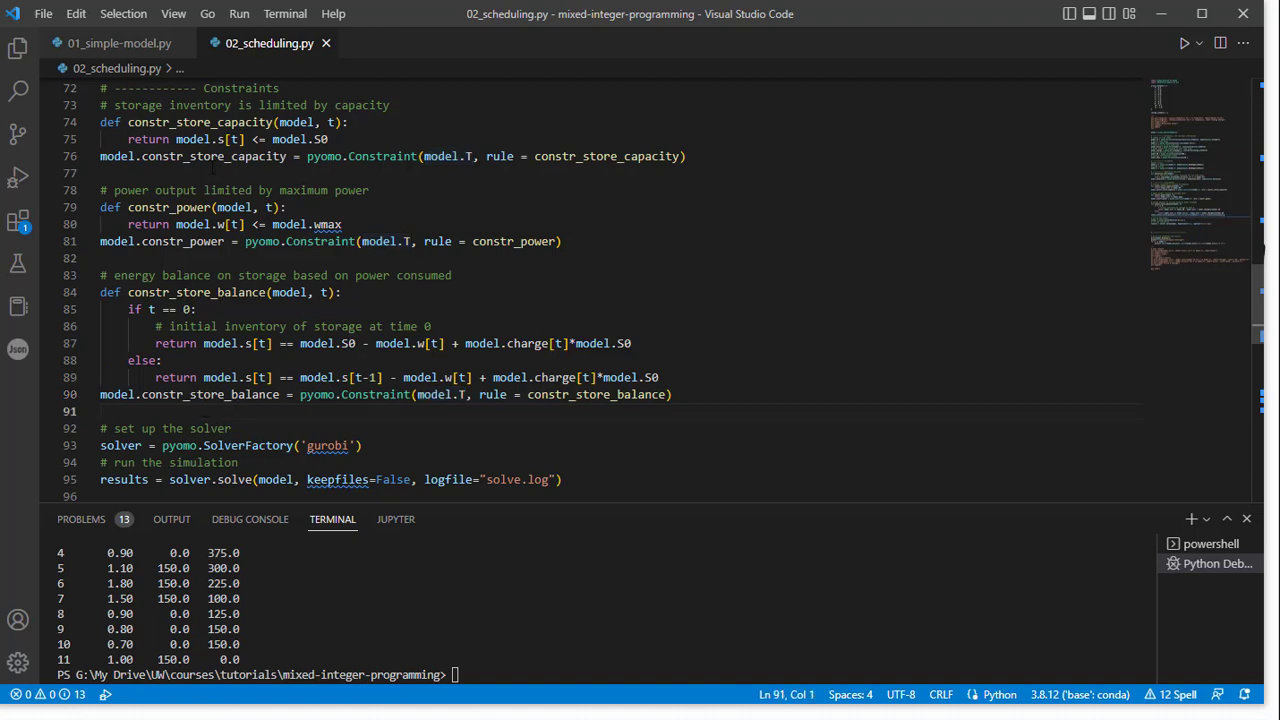
scroll("down", 3)
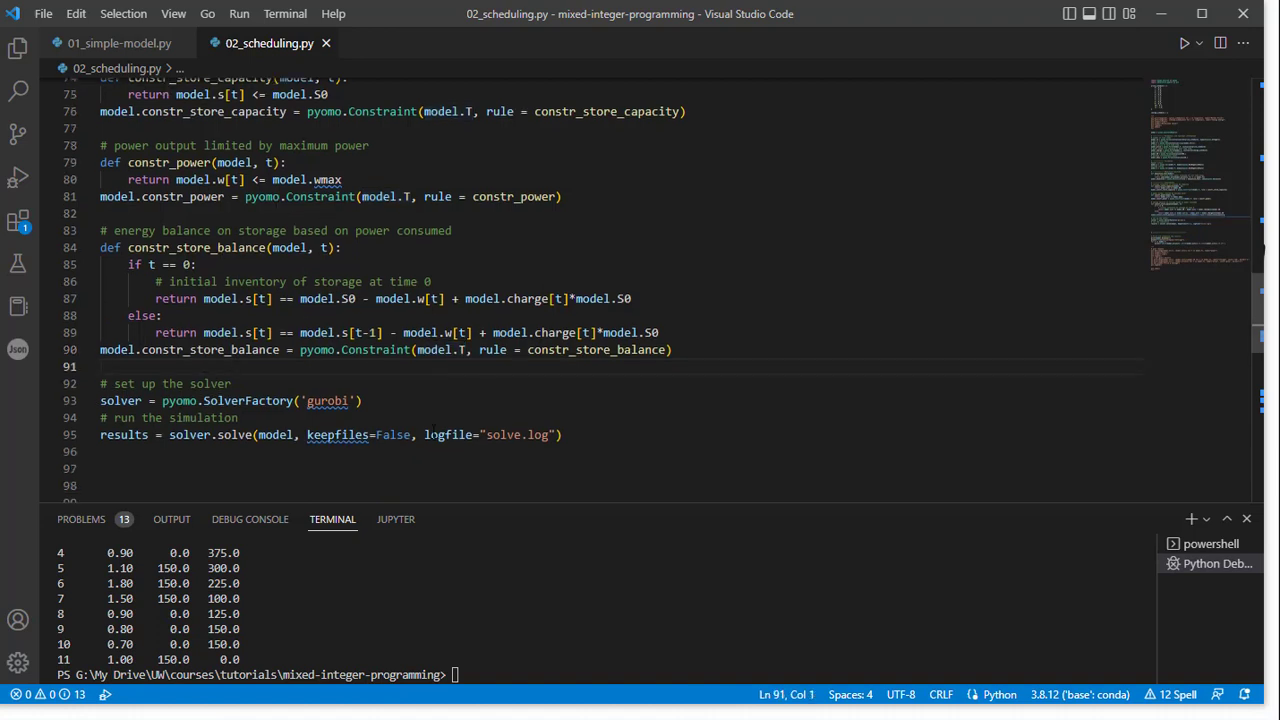